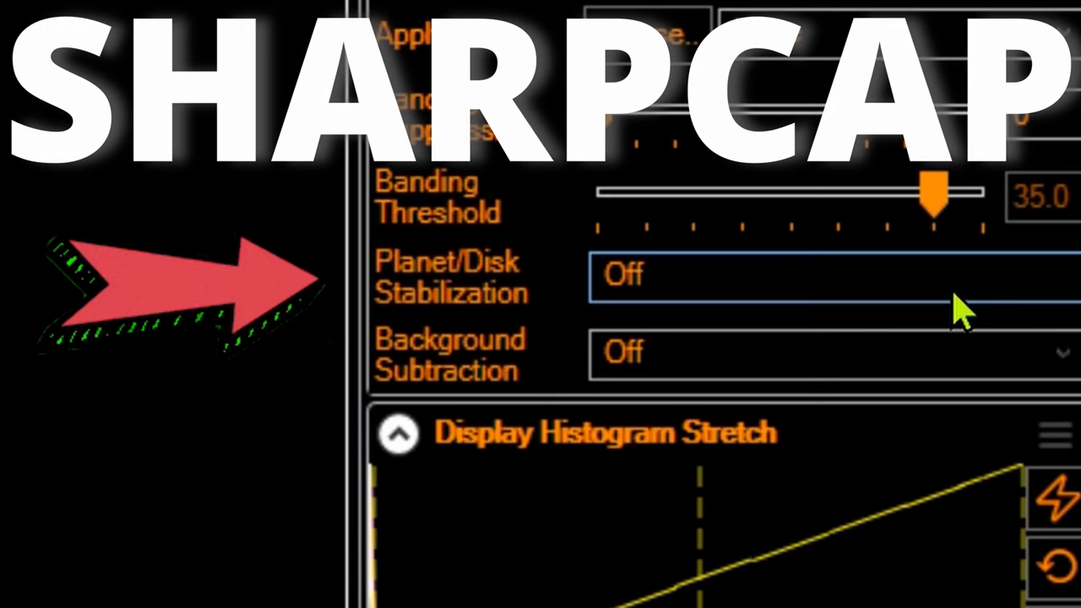
# - Switch Planet/Disk Stabilization to On in the Preprocessing settings
pyautogui.click(828, 273)
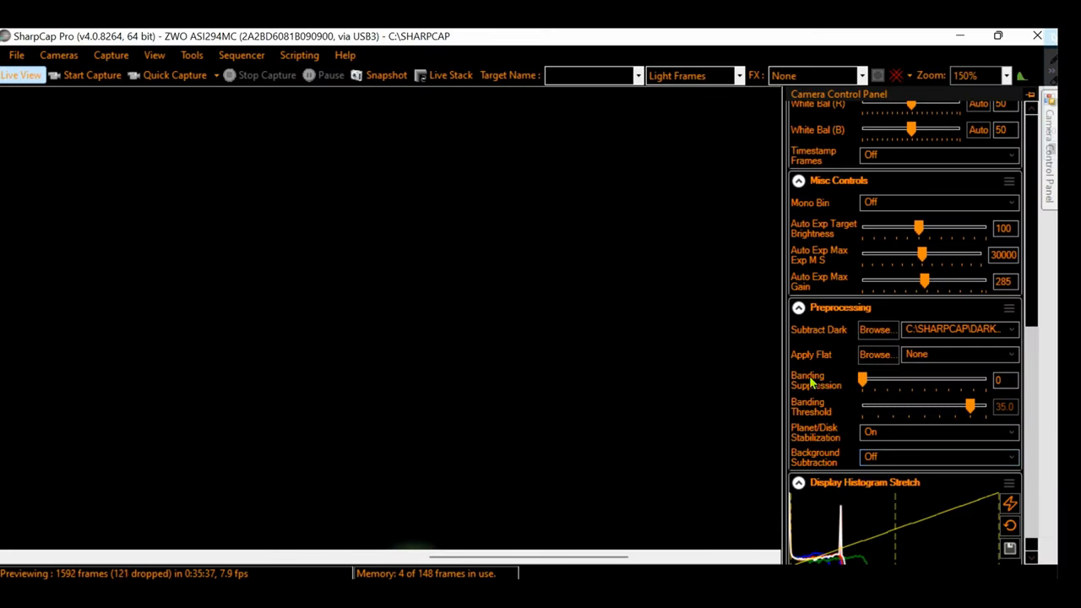
# - Magnify the live view to 175% zoom to focus on Jupiter
pyautogui.click(1001, 74)
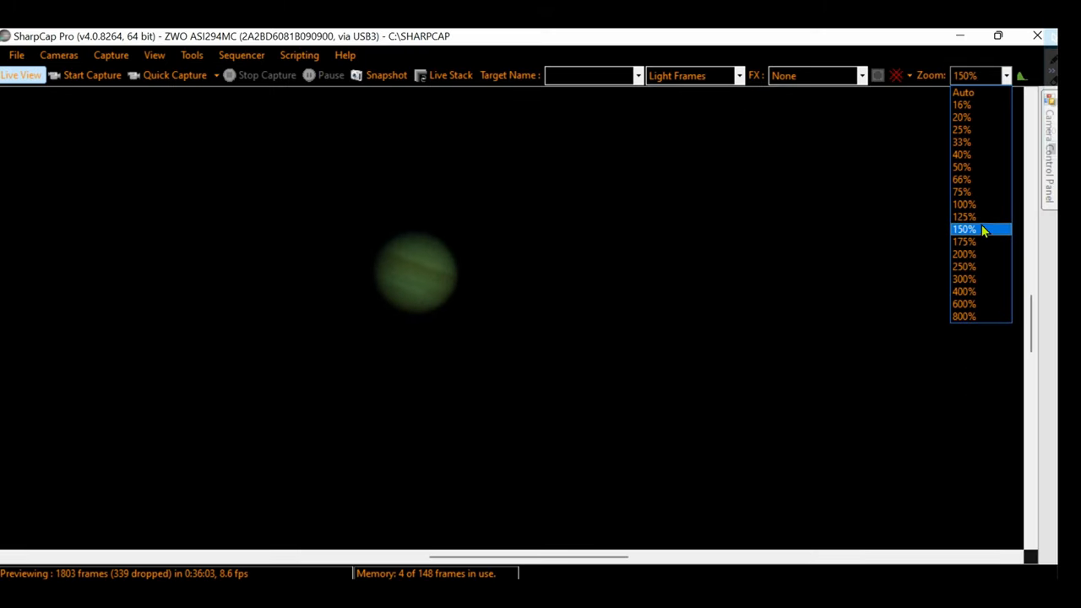
pyautogui.click(963, 240)
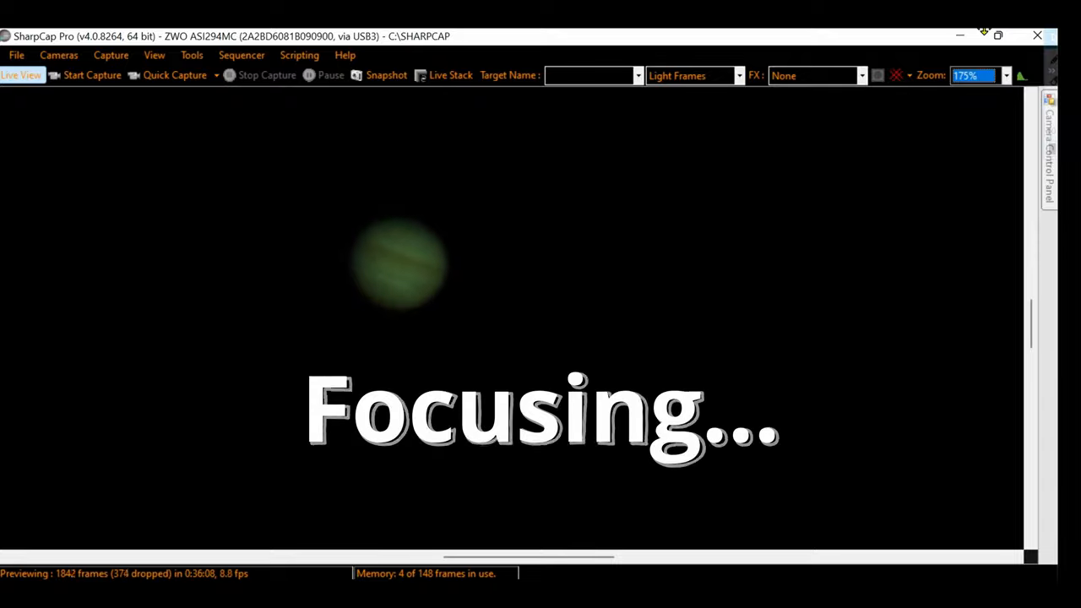
pyautogui.click(1004, 74)
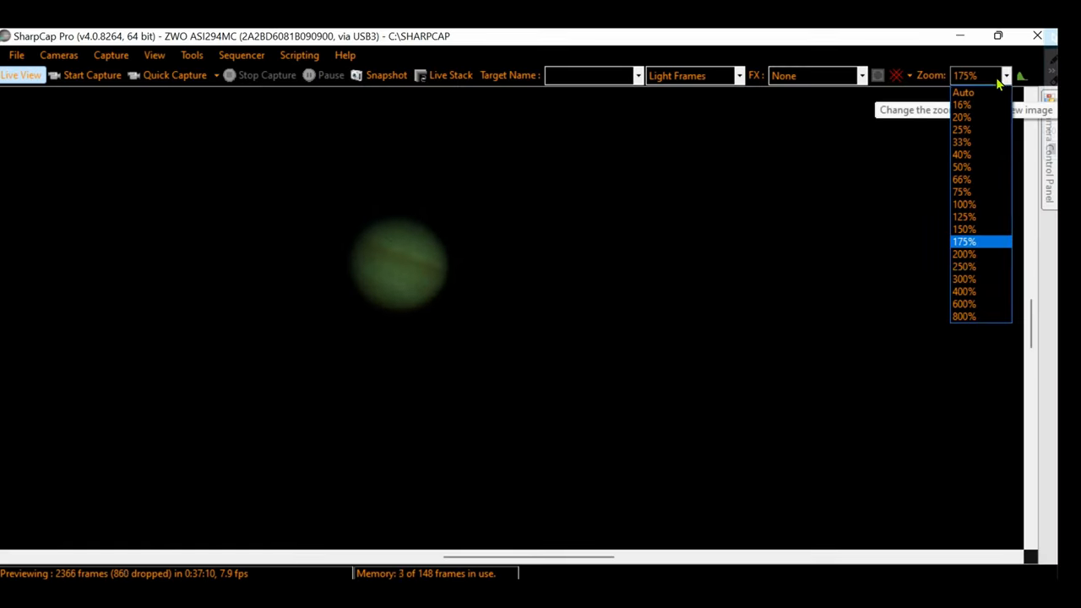
# - Return the live view to Auto zoom so Jupiter shows as a tiny dot in the full frame
pyautogui.click(963, 91)
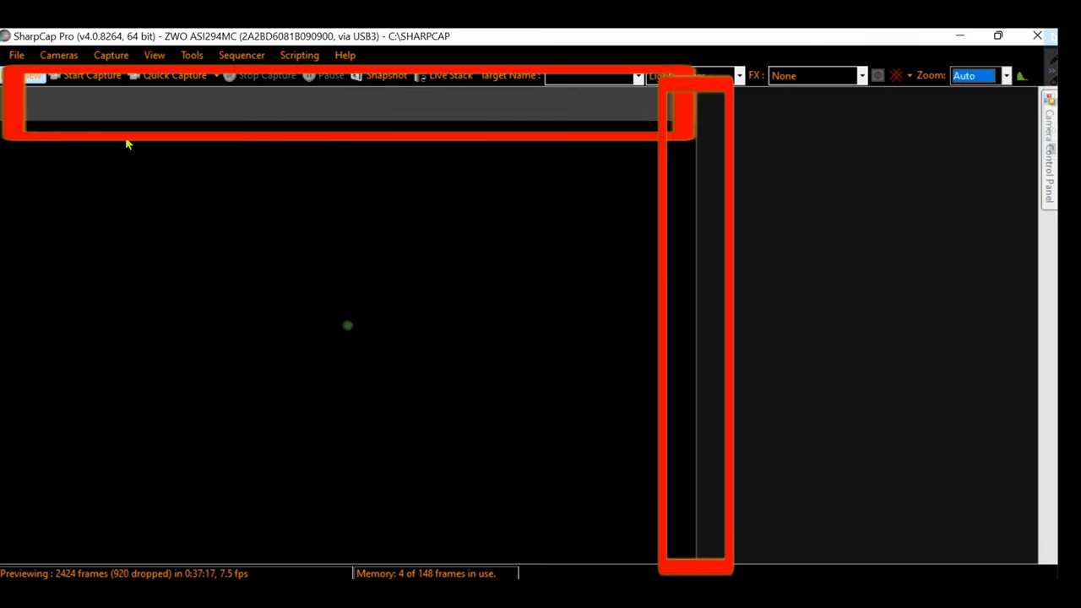
pyautogui.moveTo(763, 260)
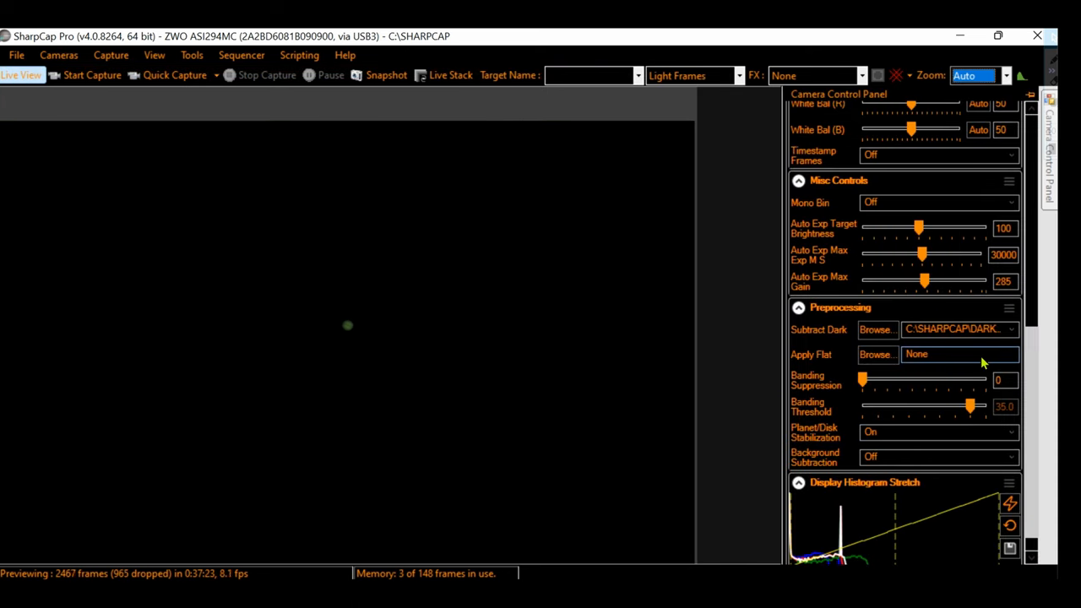
# - Switch Planet/Disk Stabilization back to Off in the Preprocessing settings
pyautogui.click(937, 433)
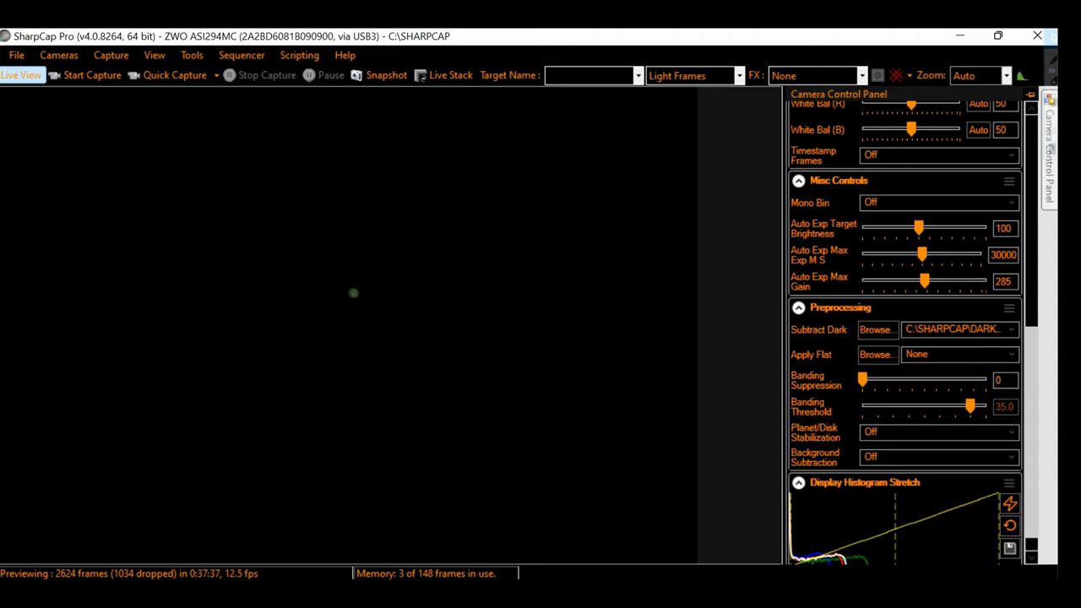
pyautogui.moveTo(979, 74)
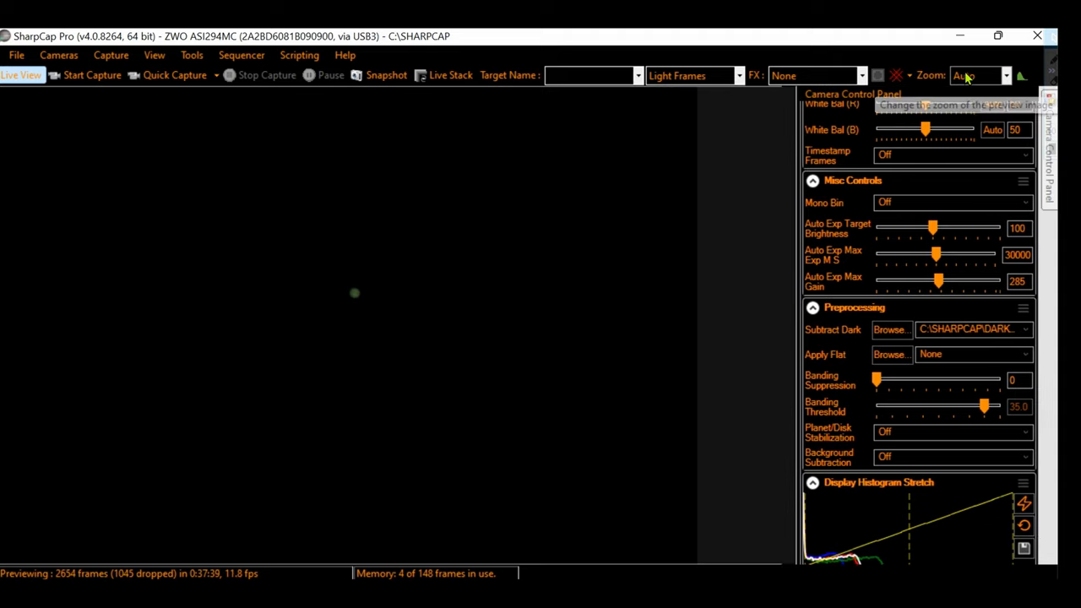